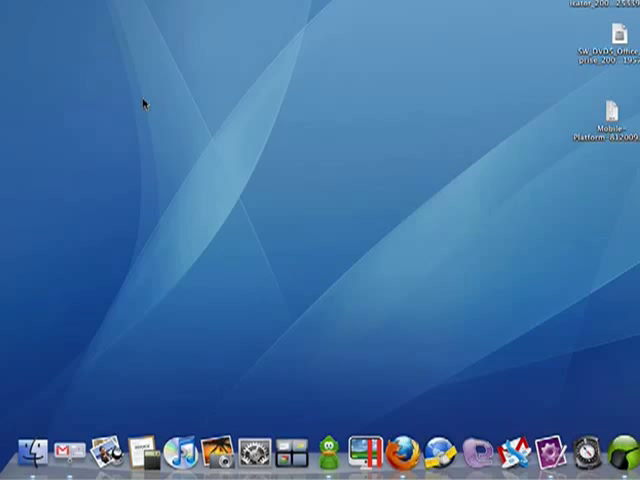
pyautogui.moveTo(232, 133)
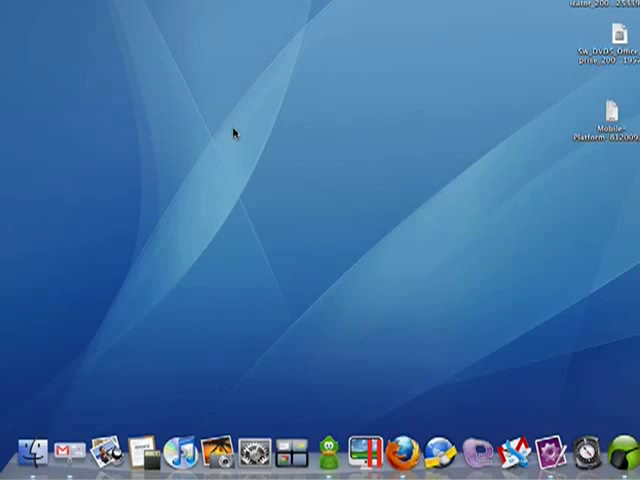
pyautogui.moveTo(608, 270)
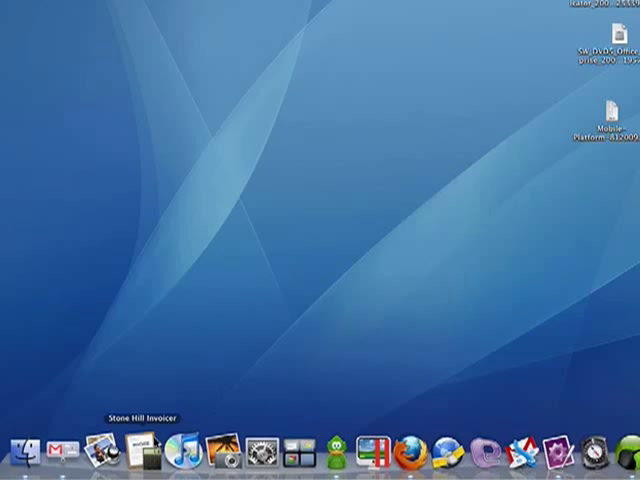
# Open a Finder window from the Dock and switch to the Applications folder.
pyautogui.click(17, 453)
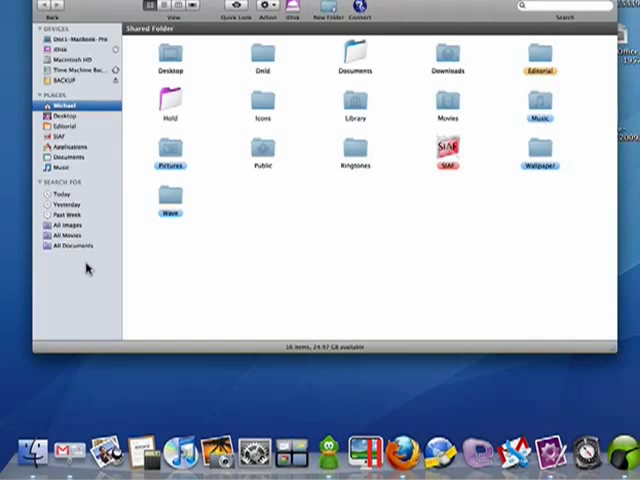
pyautogui.moveTo(88, 268)
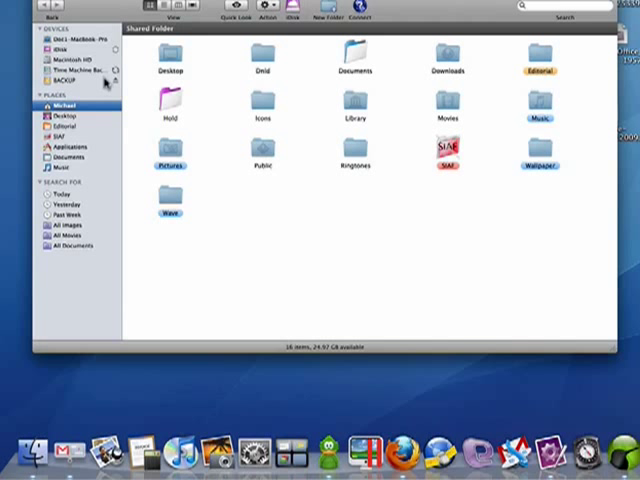
pyautogui.moveTo(90, 155)
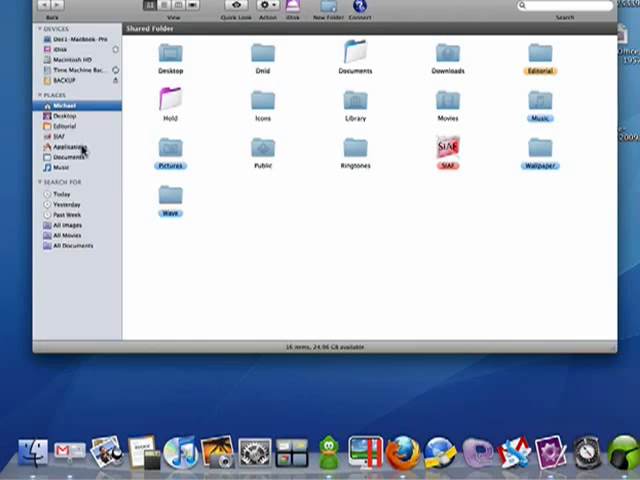
pyautogui.click(70, 147)
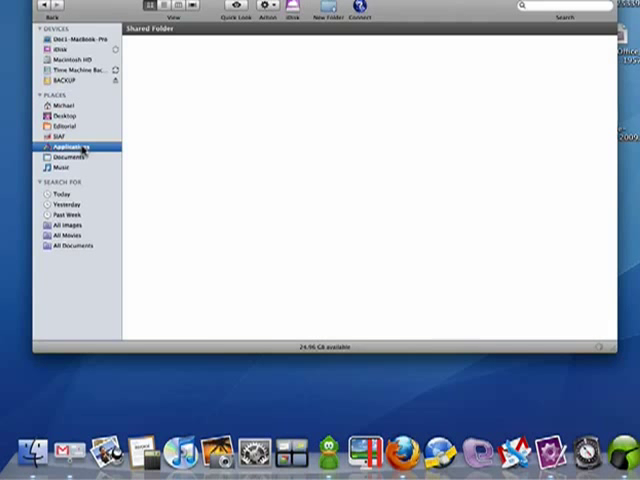
# Launch Disk Utility from the Utilities folder in Applications.
pyautogui.click(70, 145)
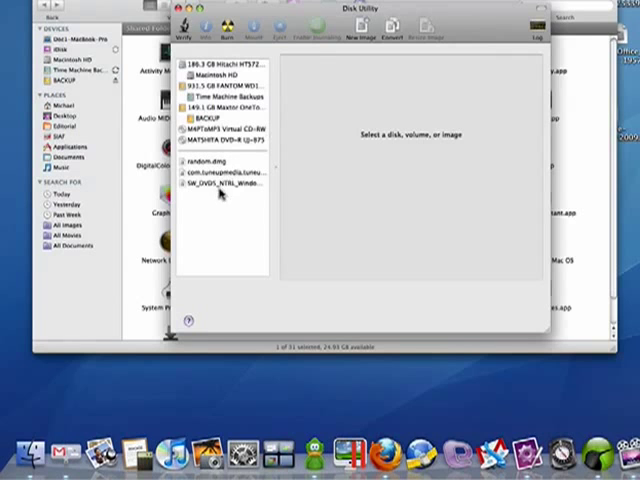
# Select the SW_DVD5 Windows Vista image and confirm burning it to DVD.
pyautogui.click(226, 188)
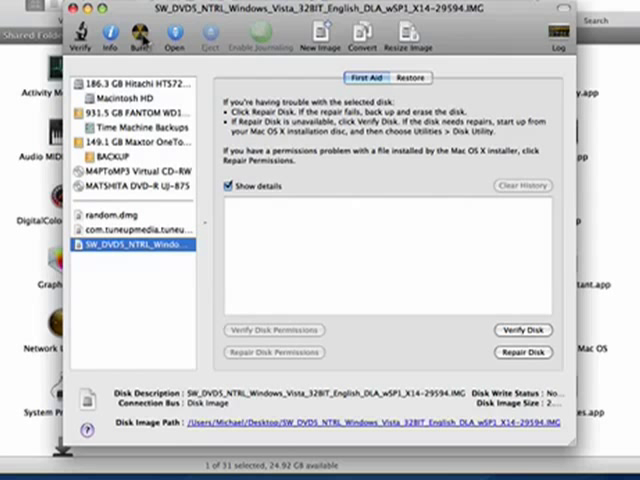
pyautogui.click(130, 38)
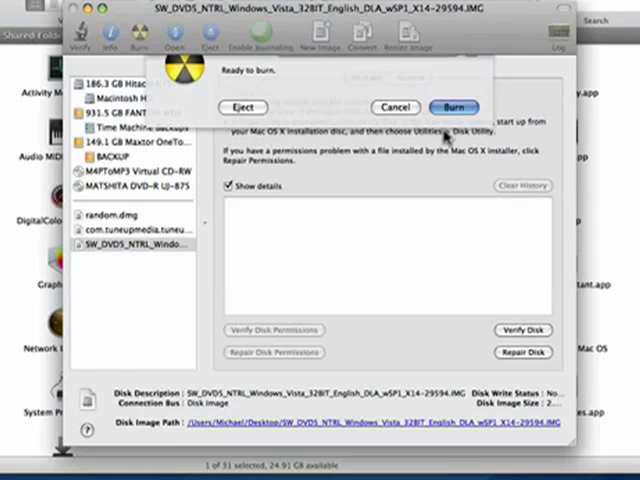
pyautogui.click(454, 107)
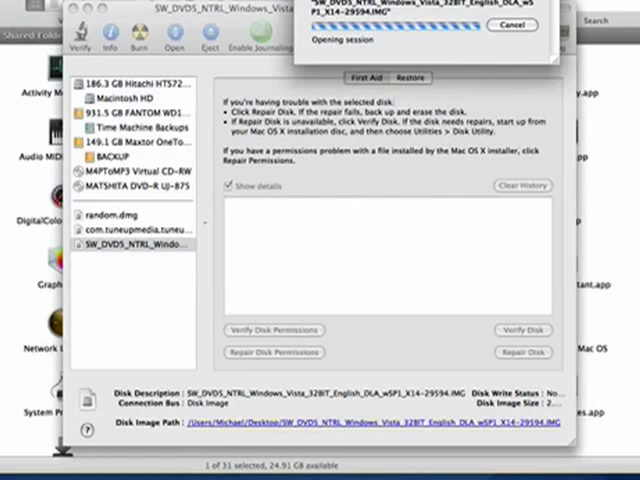